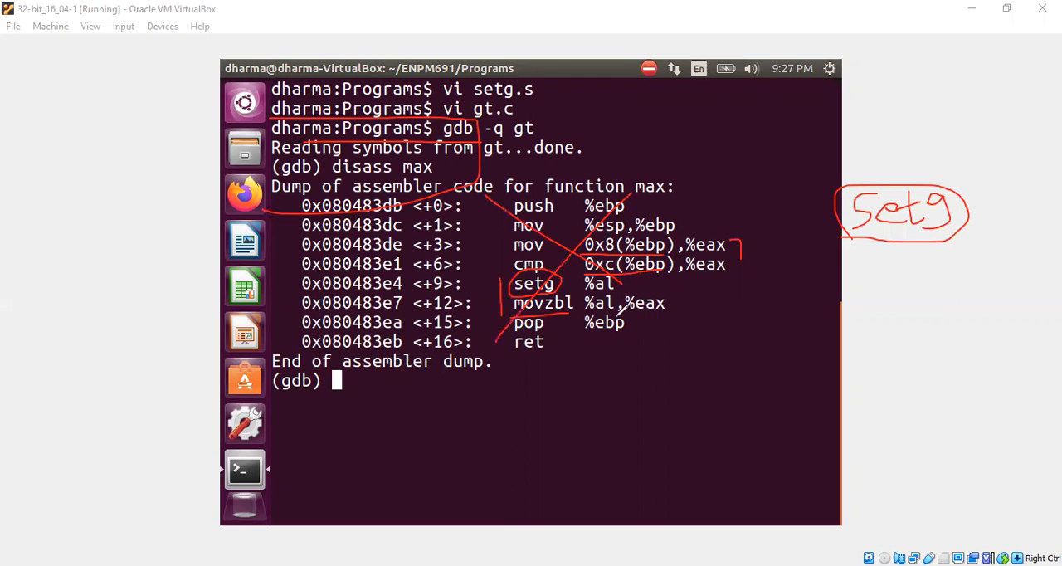
{"action": "mouse_move", "coordinate": [695, 390]}
{"action": "type", "text": "vi"}
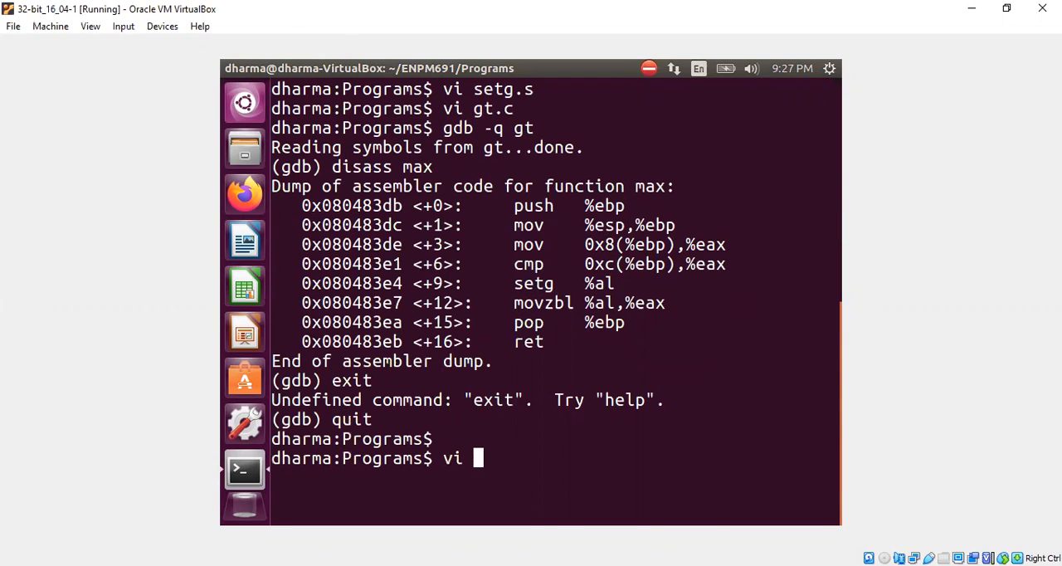
- Exit gdb and open setg.s in vi to view the cmp/setg/movzbl program
{"action": "type", "text": "setg"}
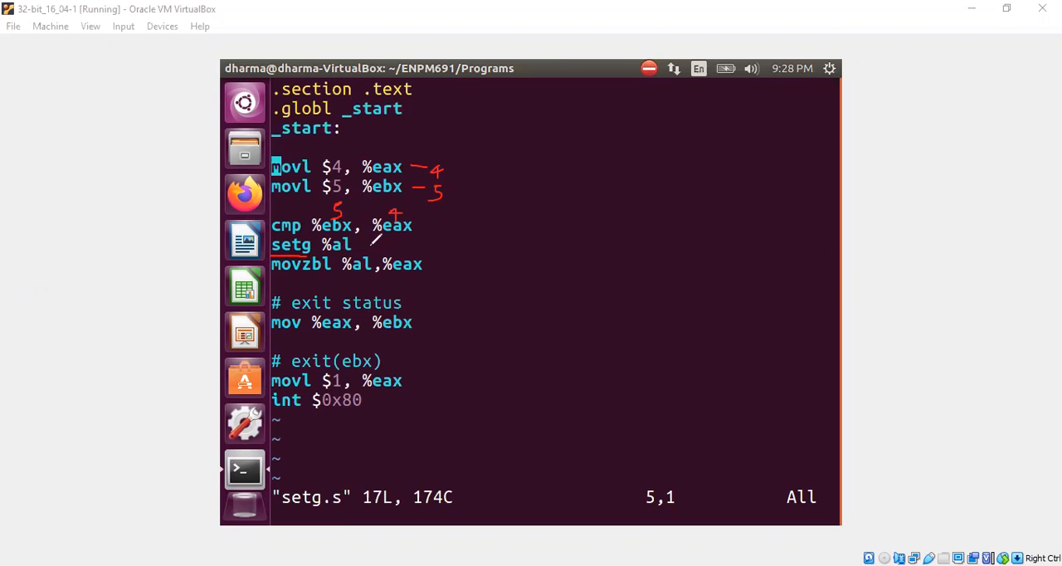
{"action": "left_click_drag", "start_coordinate": [357, 248], "coordinate": [423, 236]}
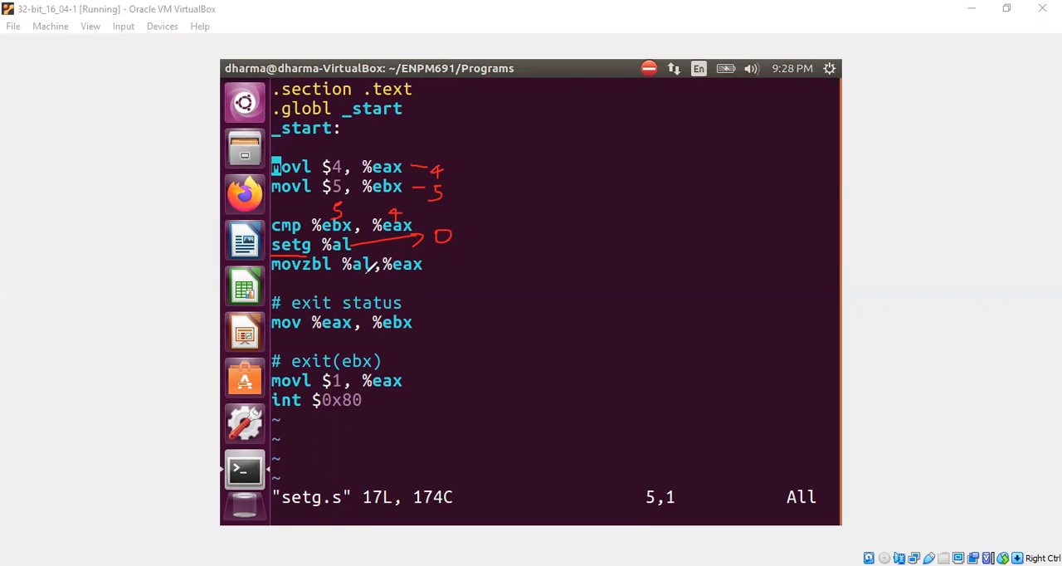
{"action": "left_click_drag", "start_coordinate": [373, 280], "coordinate": [427, 278]}
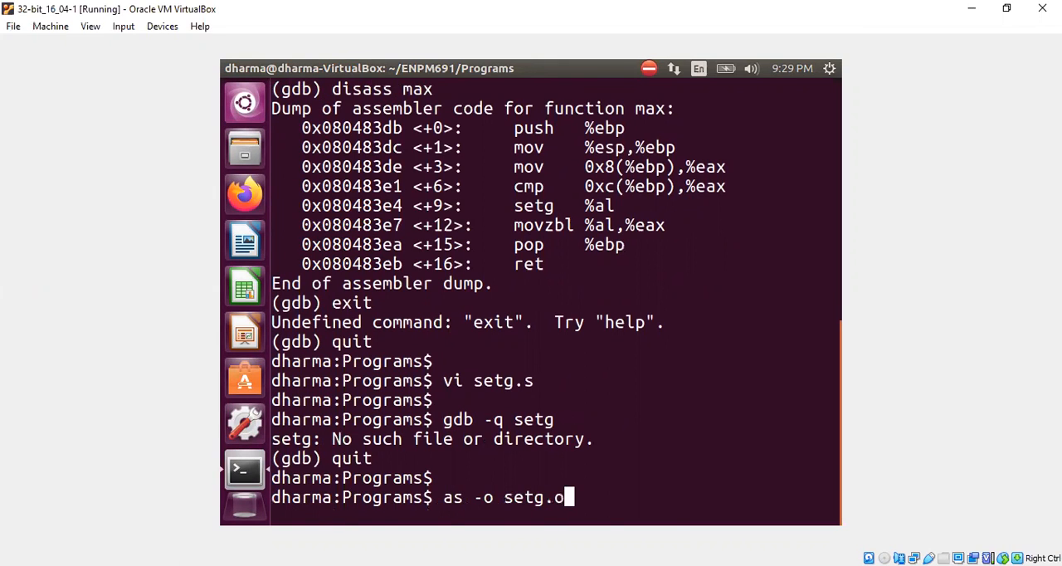
- Assemble setg.s, link setg, load it in gdb and disassemble _start
{"action": "type", "text": "setg.s"}
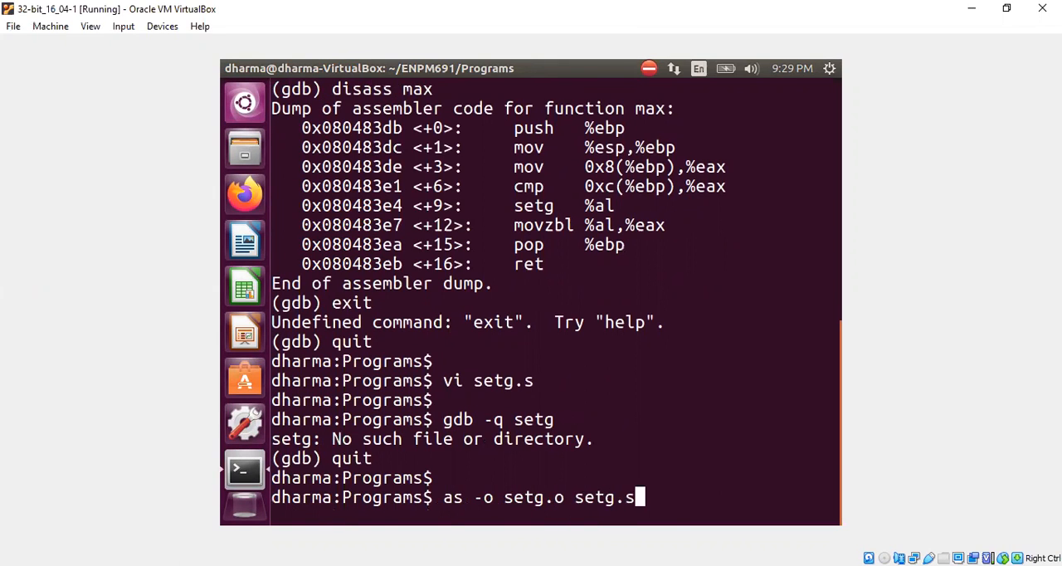
{"action": "type", "text": "ld -"}
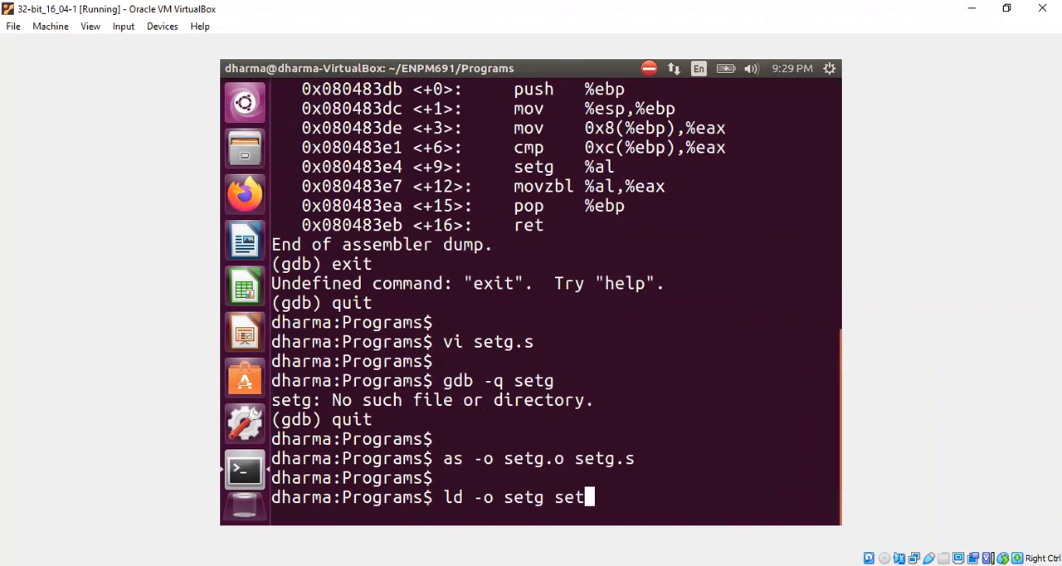
{"action": "key", "text": "Return"}
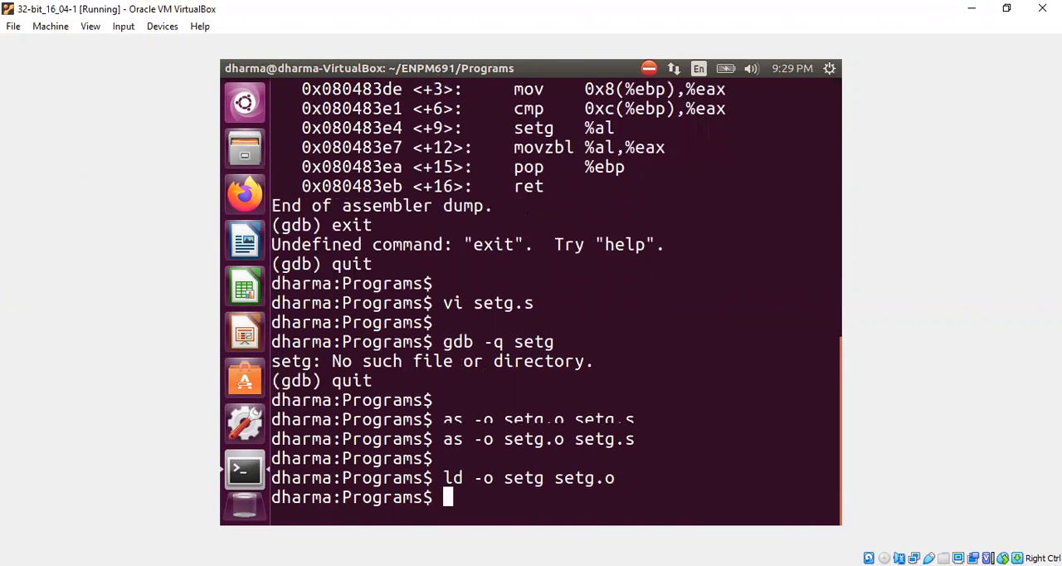
{"action": "type", "text": "gdb -q setg"}
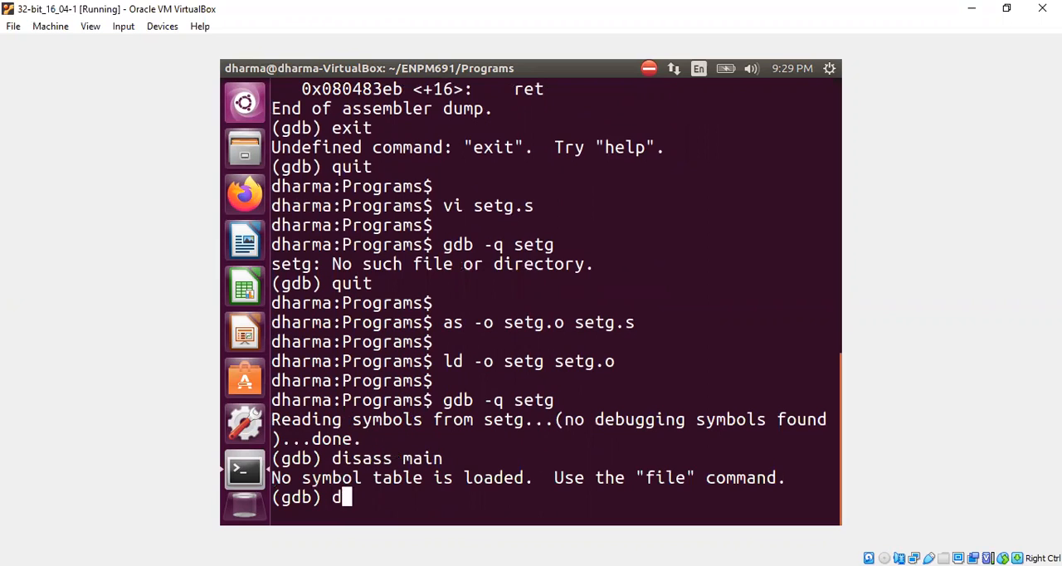
{"action": "type", "text": "isass _start"}
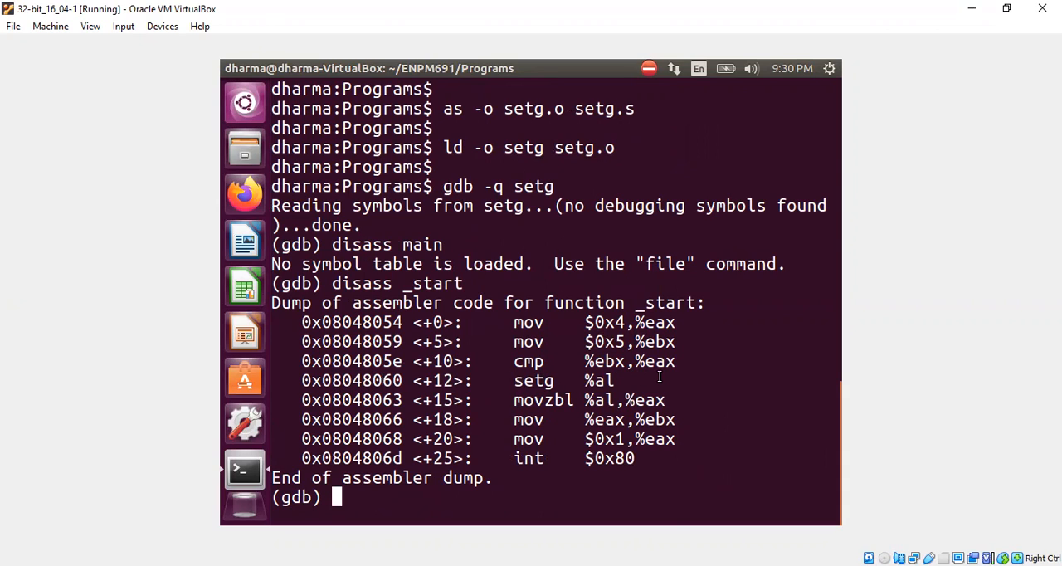
- Break at 0x08048060, run to the setg instruction, and print al showing 4
{"action": "type", "text": "b *"}
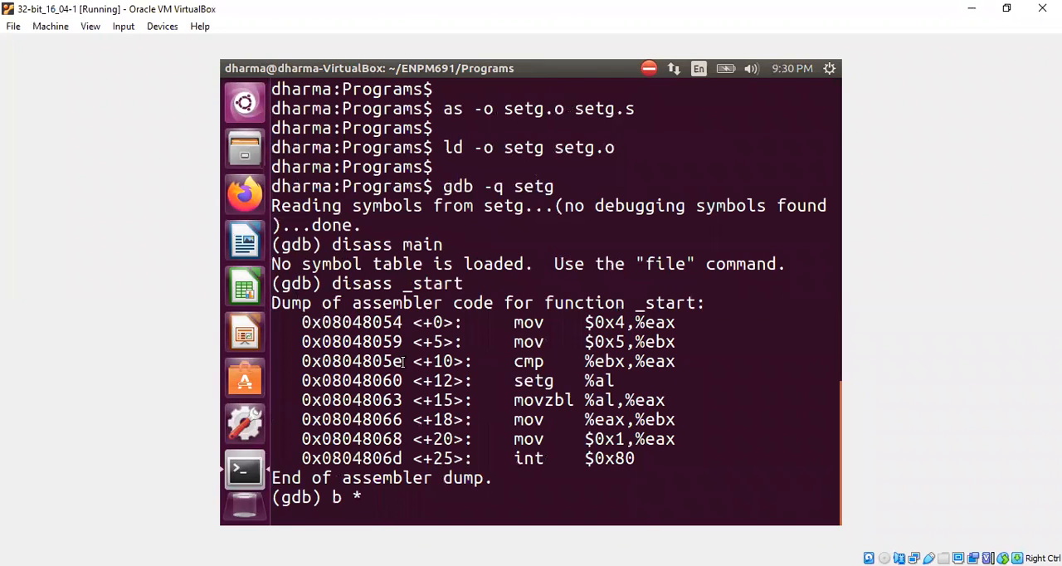
{"action": "right_click", "coordinate": [373, 380]}
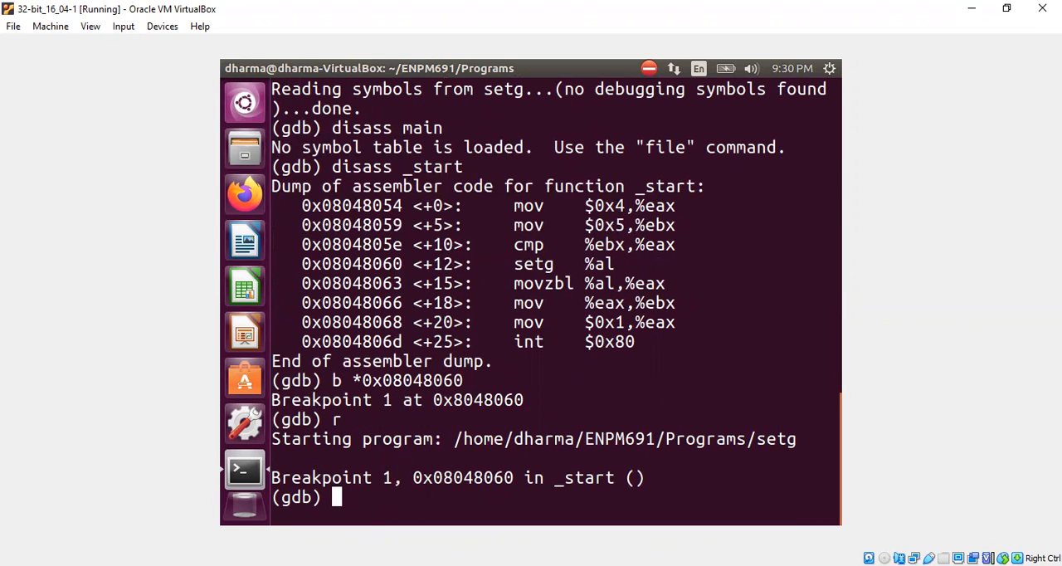
{"action": "type", "text": "print"}
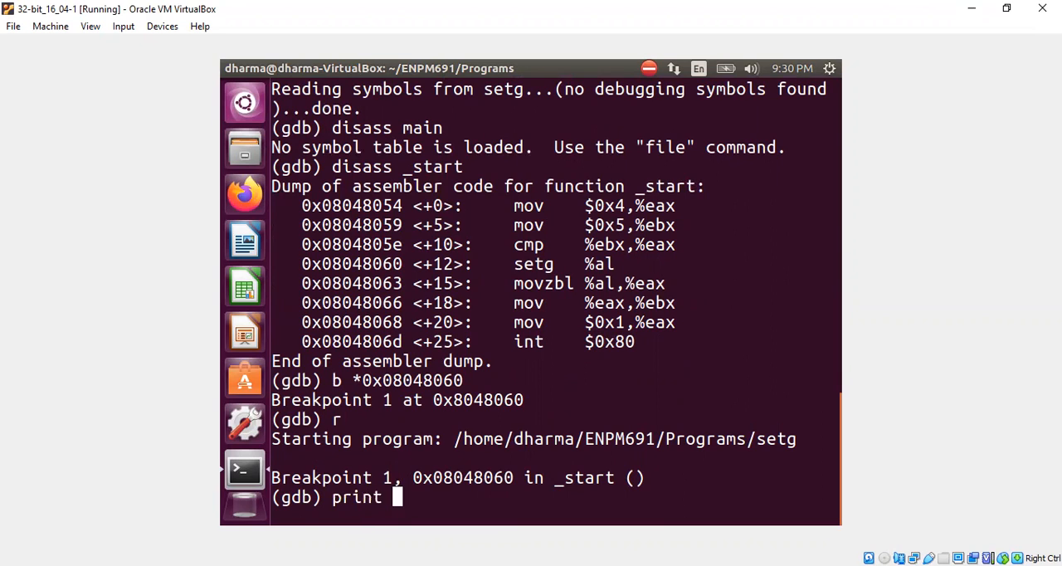
{"action": "type", "text": "$al"}
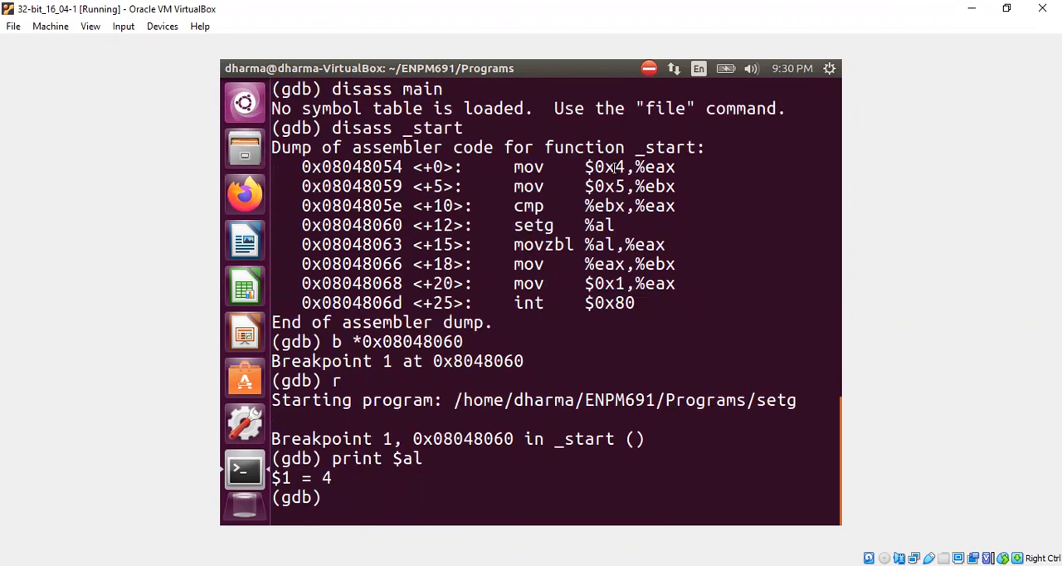
{"action": "double_click", "coordinate": [631, 167]}
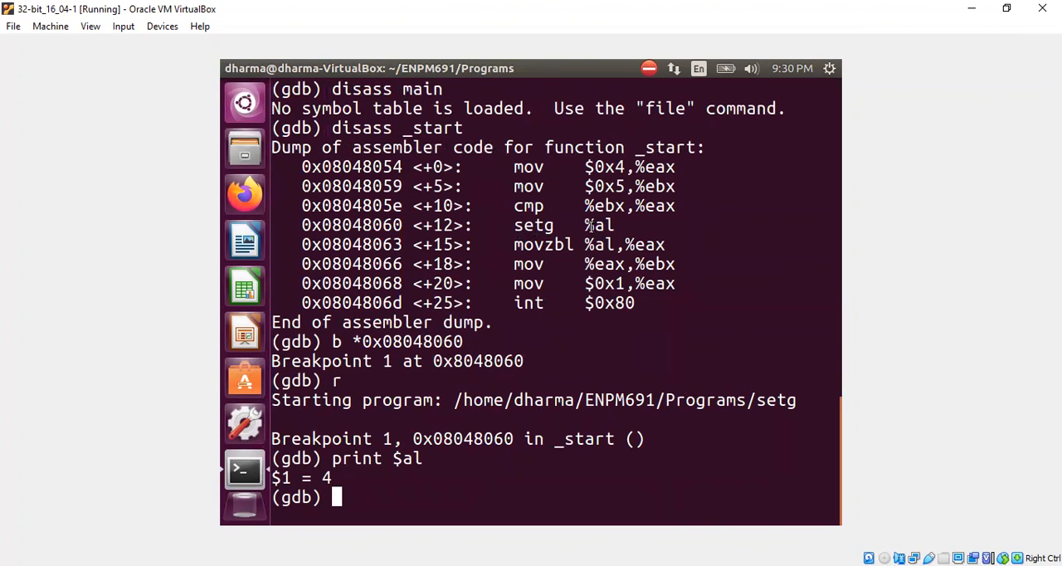
- Single-step over setg, confirm al is now 0, and quit gdb
{"action": "type", "text": "si"}
{"action": "type", "text": "print $al"}
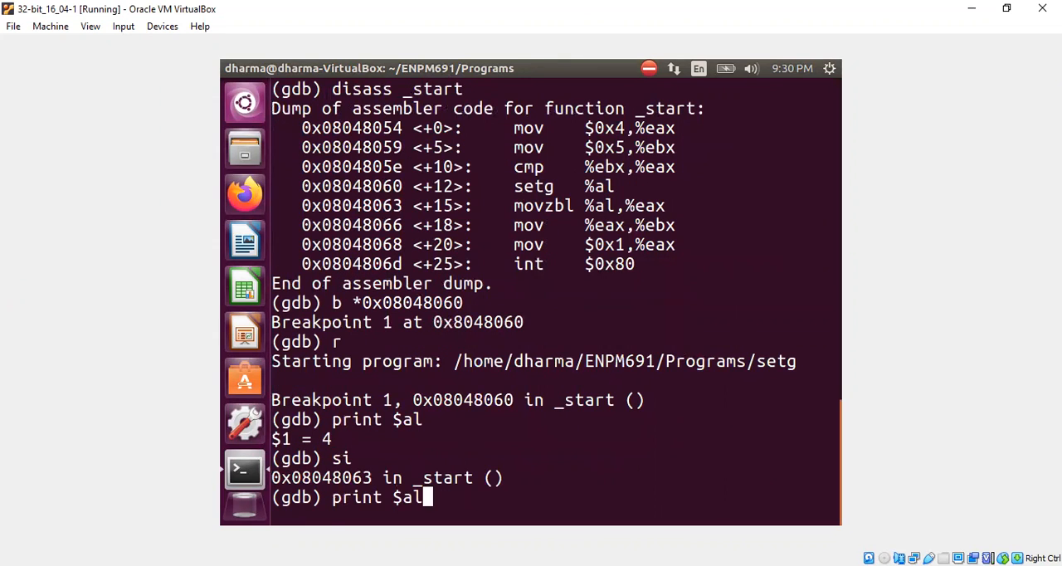
{"action": "key", "text": "Return"}
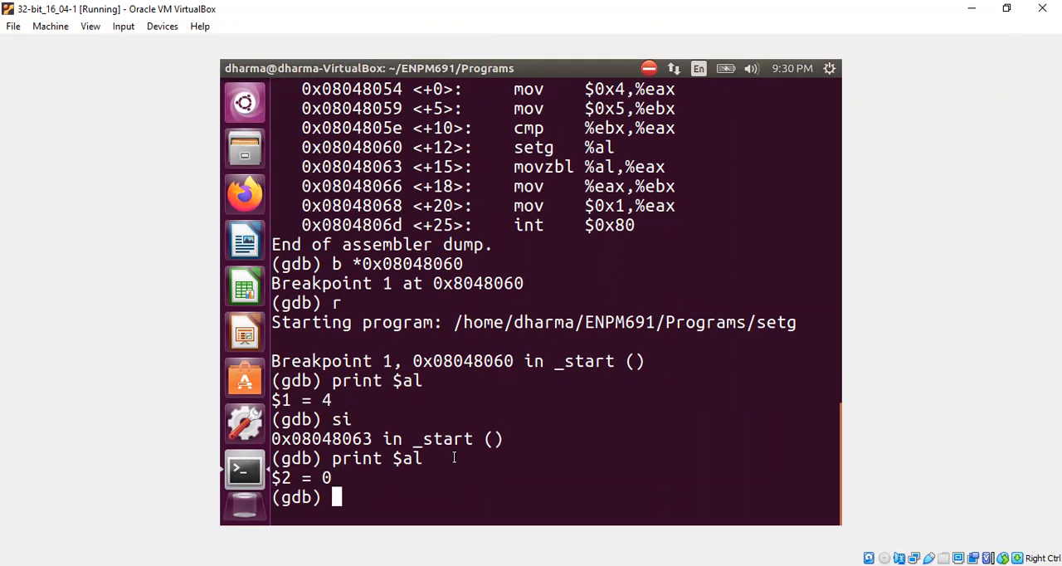
{"action": "type", "text": "quit"}
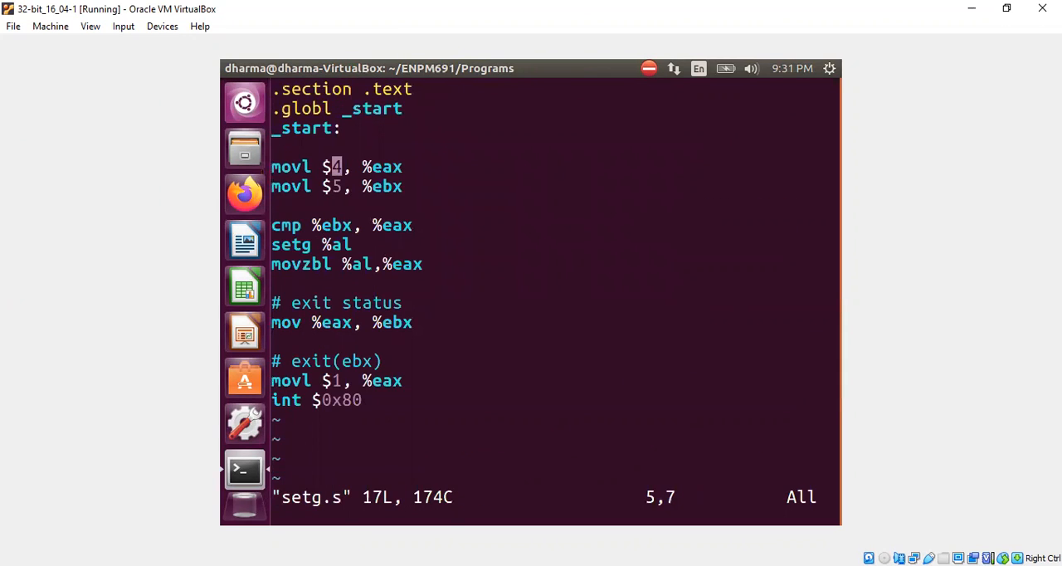
- Replace $4 with $6 on the first movl line of setg.s
{"action": "type", "text": "6"}
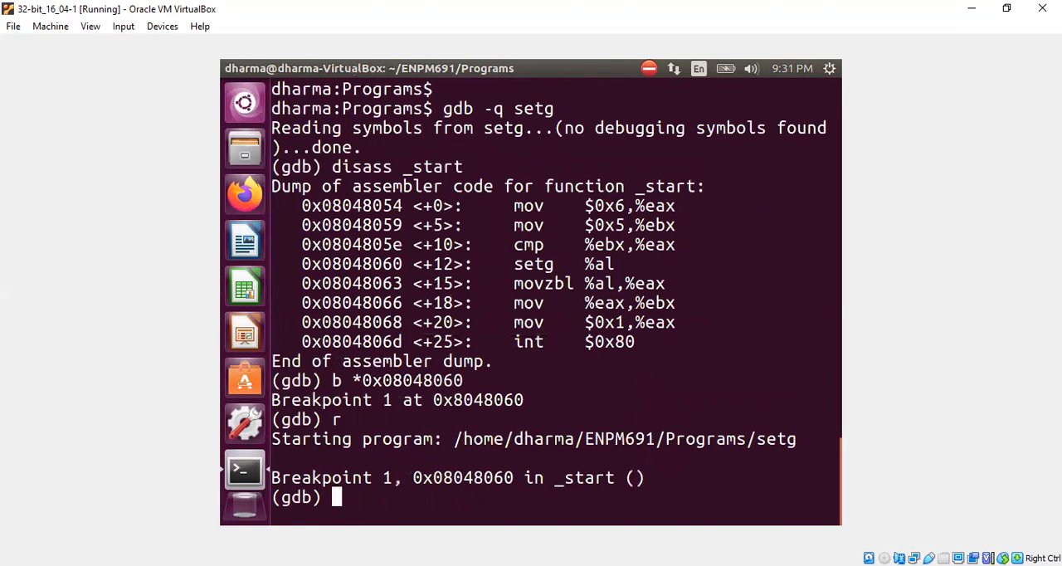
- Print al at the setg breakpoint, showing 6
{"action": "type", "text": "print $"}
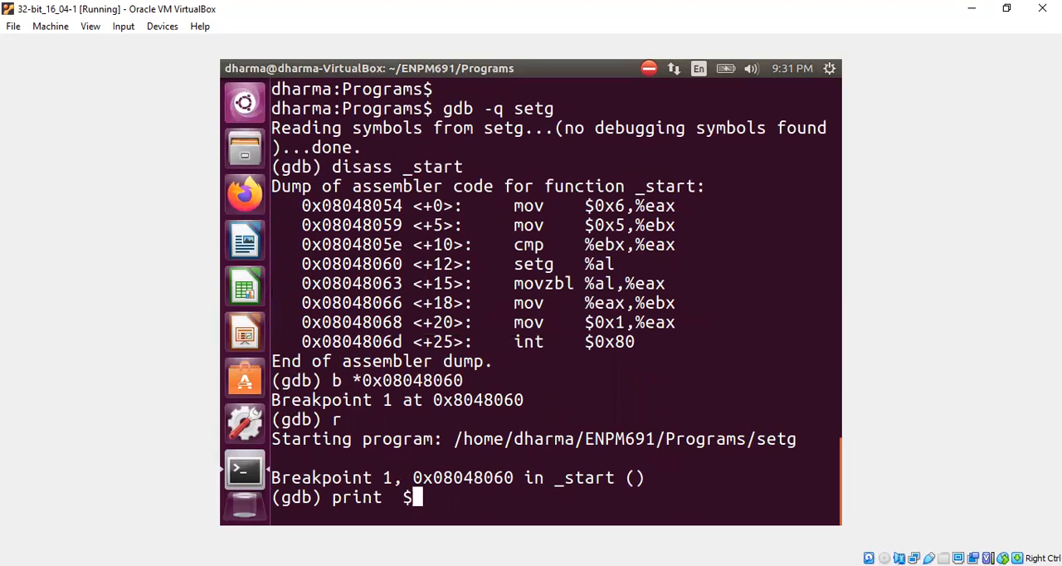
{"action": "type", "text": "a"}
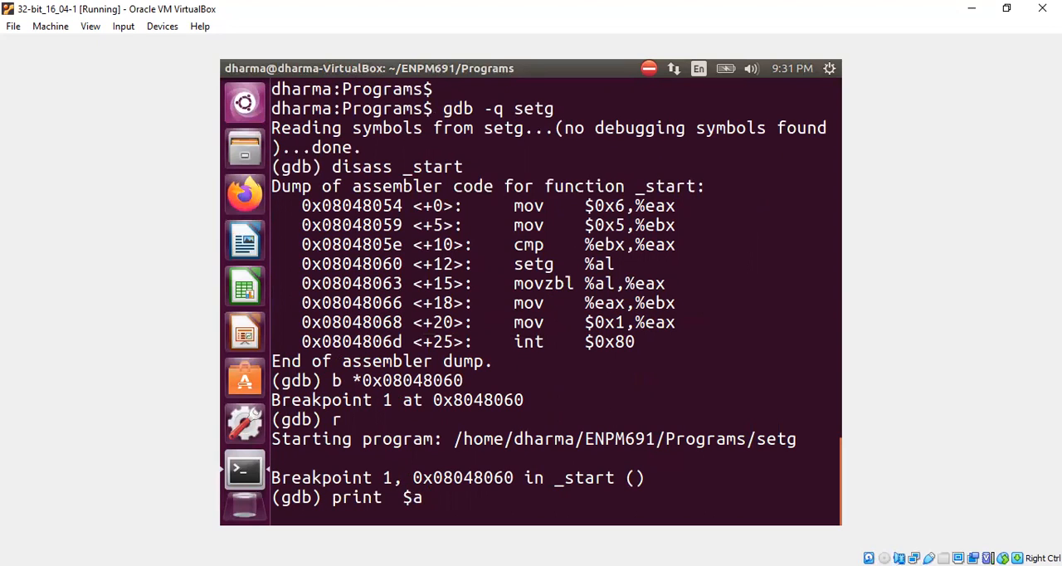
{"action": "type", "text": "l"}
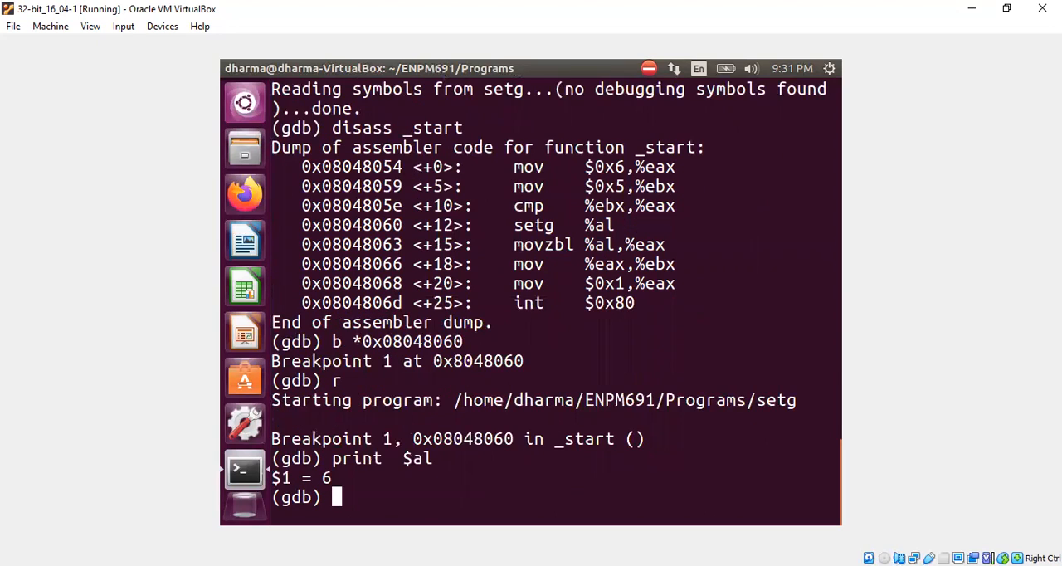
- Step past setg, print al and eax both as 1, then quit gdb
{"action": "type", "text": "si"}
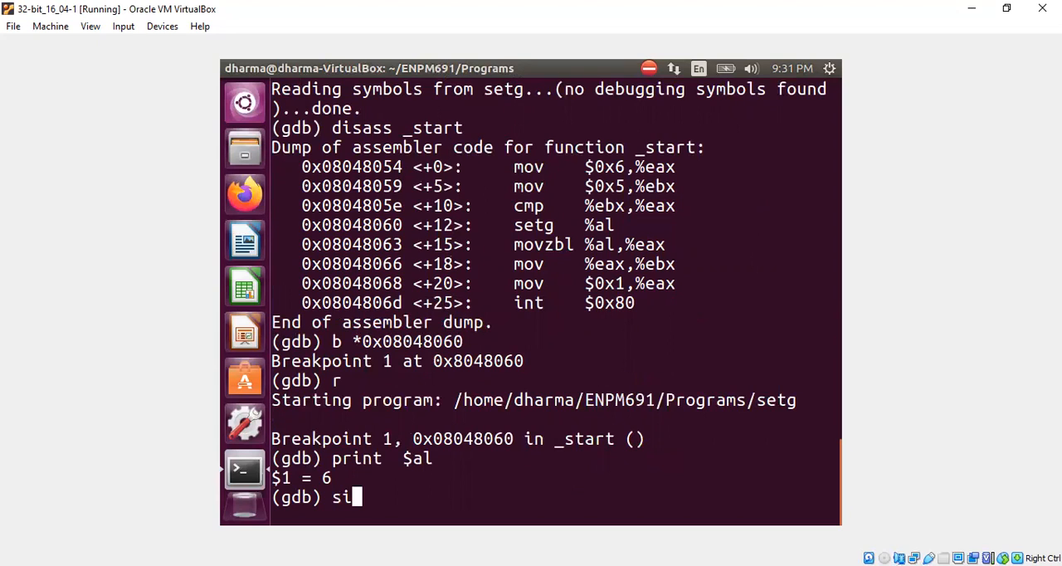
{"action": "key", "text": "Return"}
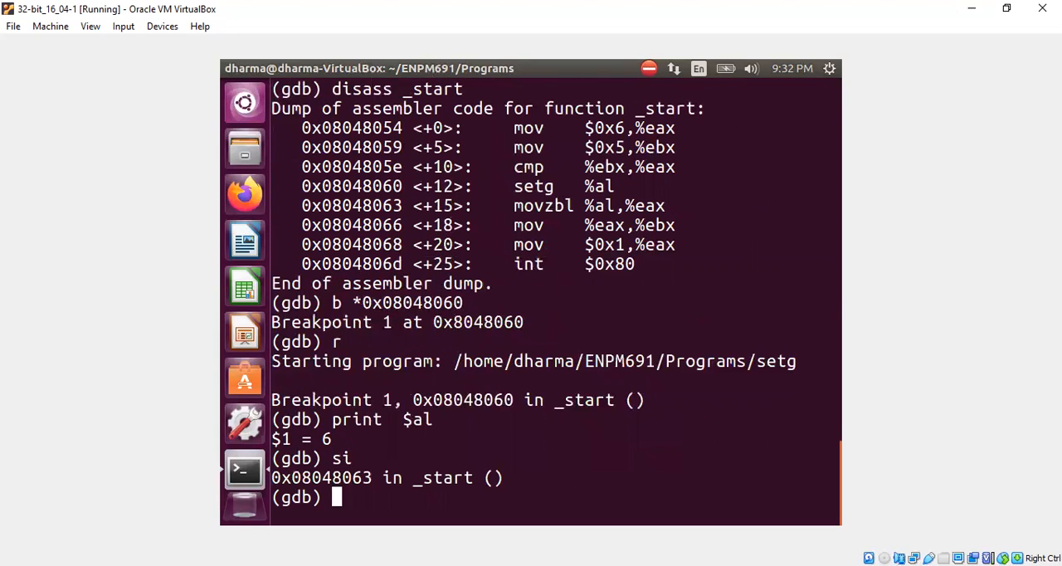
{"action": "type", "text": "print $al"}
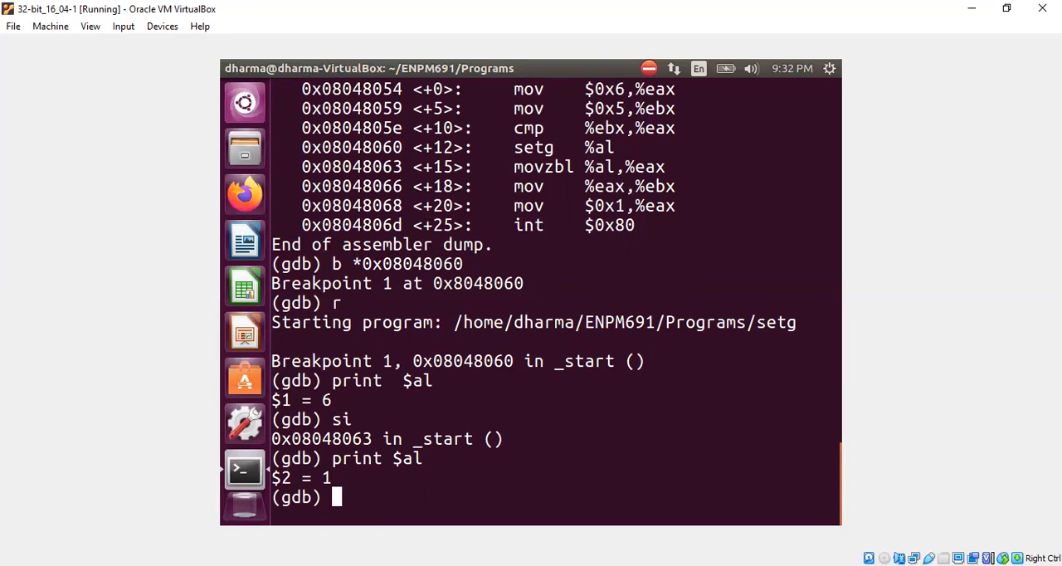
{"action": "type", "text": "print $eax"}
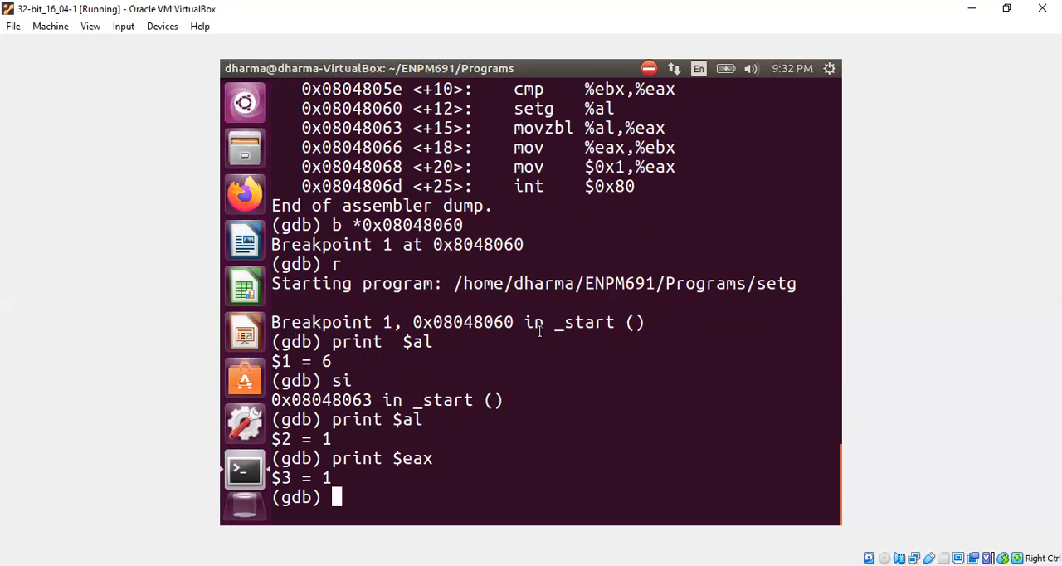
{"action": "type", "text": "quit"}
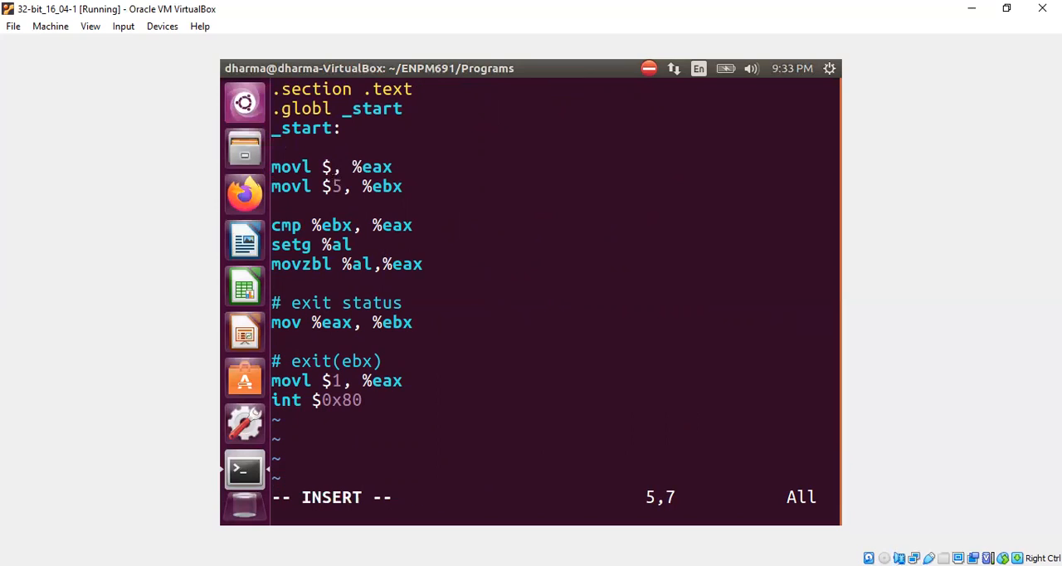
- Set the first movl value to 80000, after trying 32 and 500, and save with :wq
{"action": "type", "text": "32"}
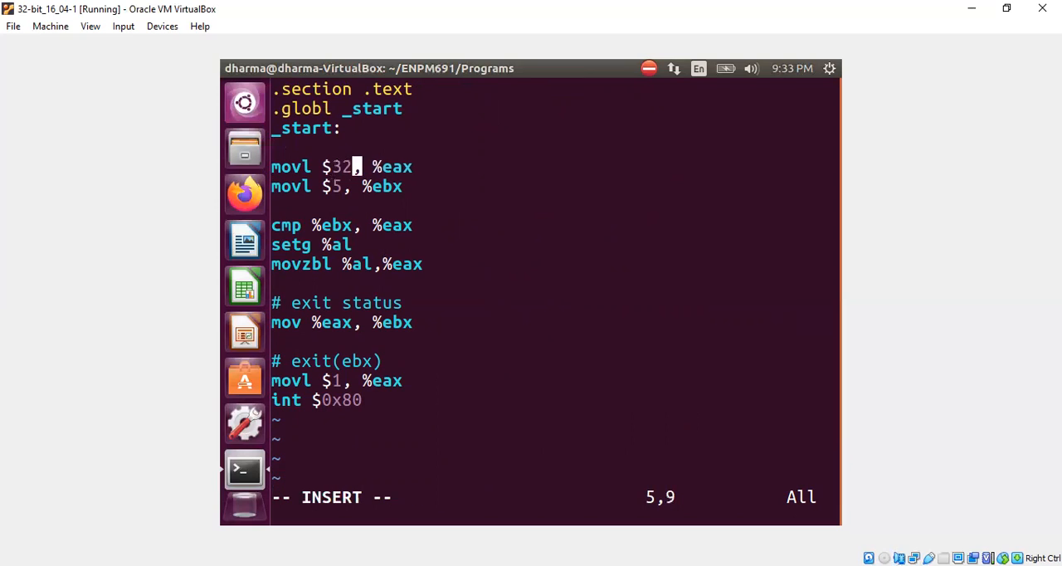
{"action": "type", "text": "500"}
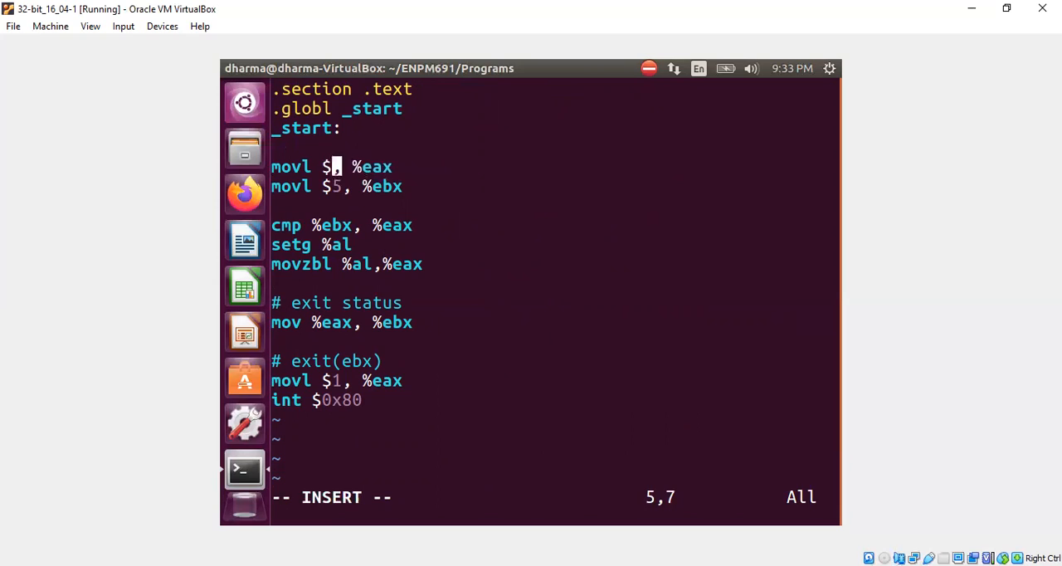
{"action": "type", "text": "80000"}
{"action": "left_click", "coordinate": [555, 497]}
{"action": "type", "text": ":"}
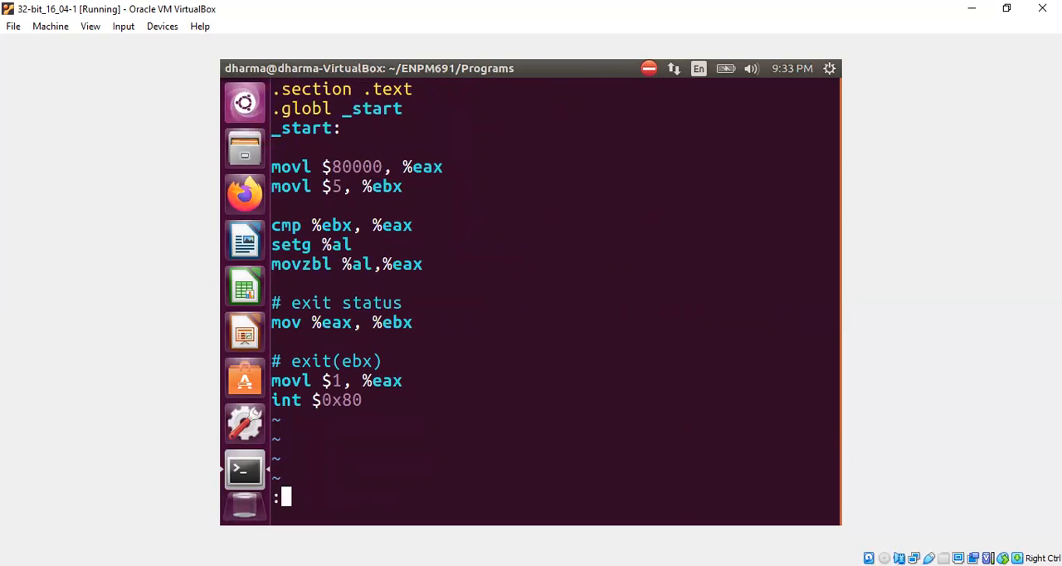
{"action": "type", "text": "wq"}
{"action": "type", "text": "b *"}
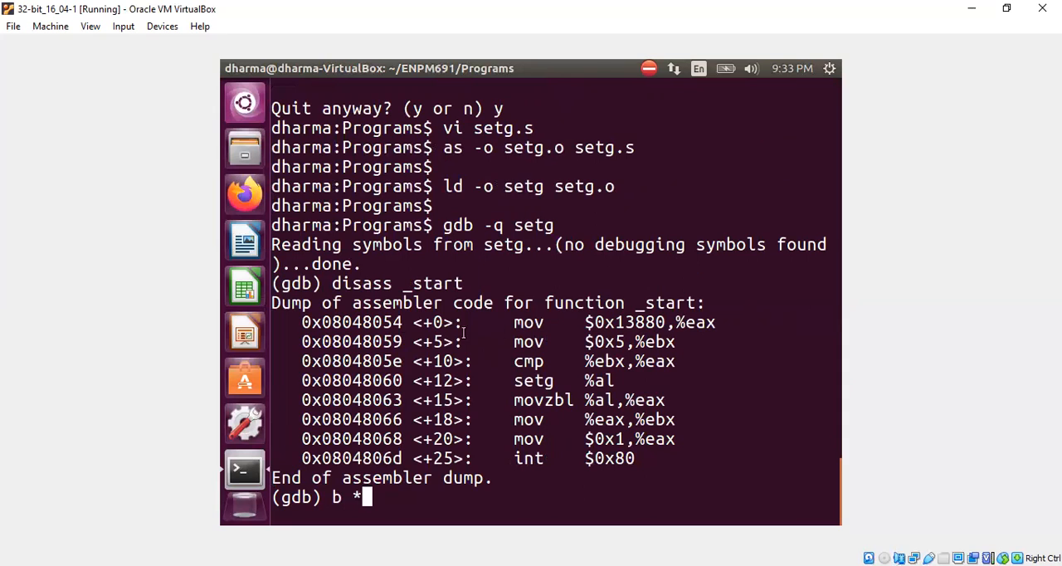
- Break at 0x08048060, run, and print eax showing 80000
{"action": "right_click", "coordinate": [357, 380]}
{"action": "type", "text": "0x08048060"}
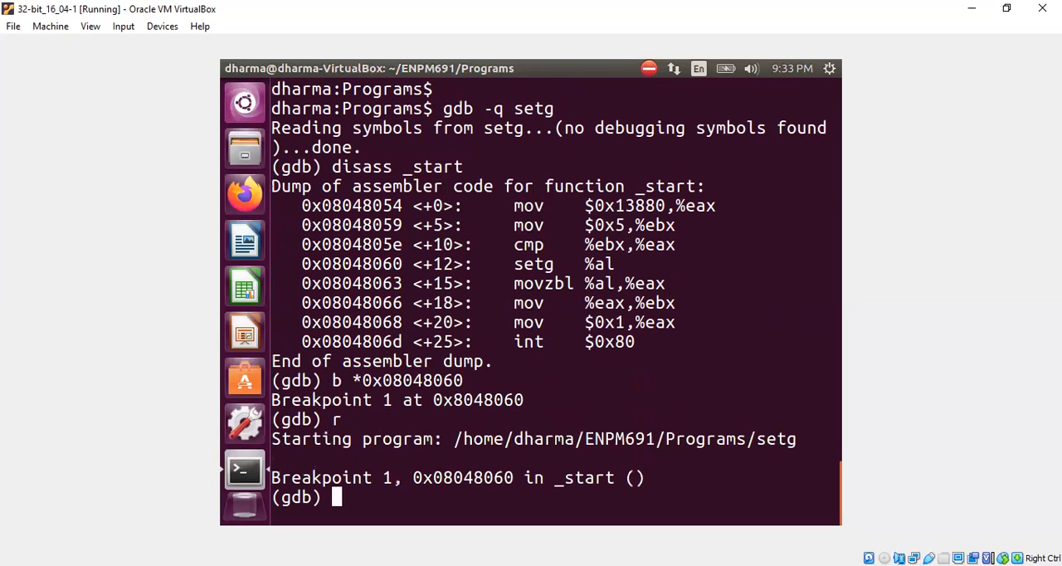
{"action": "type", "text": "prinnt $eax"}
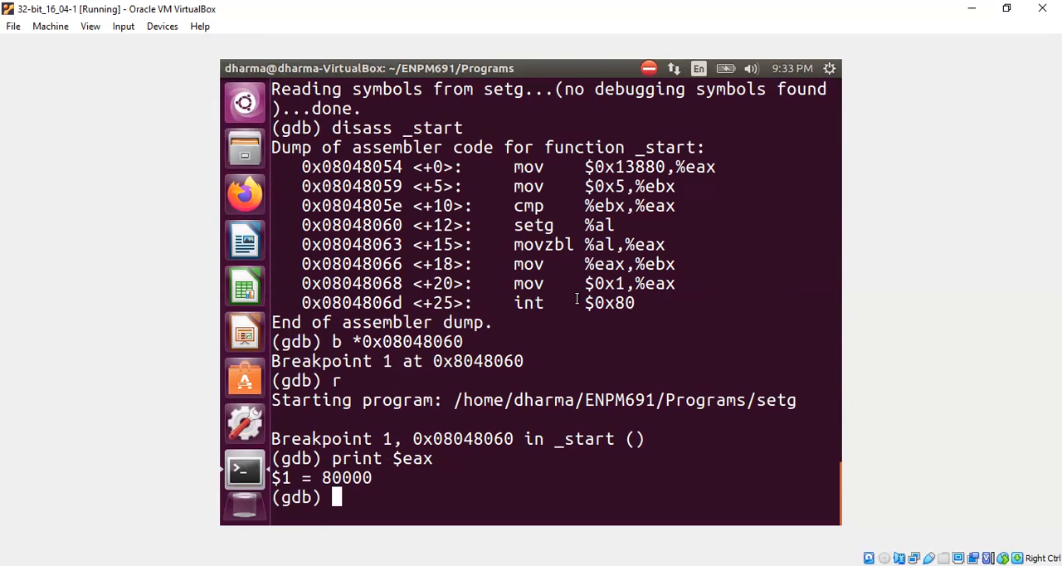
{"action": "double_click", "coordinate": [637, 166]}
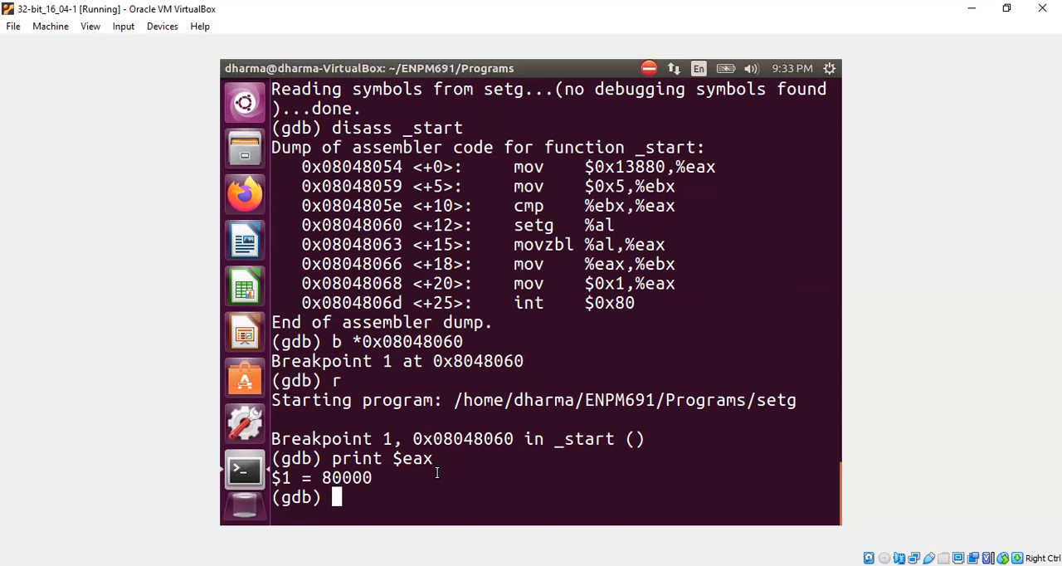
- Step past setg, print eax (79873) and al (1), then step again
{"action": "type", "text": "si"}
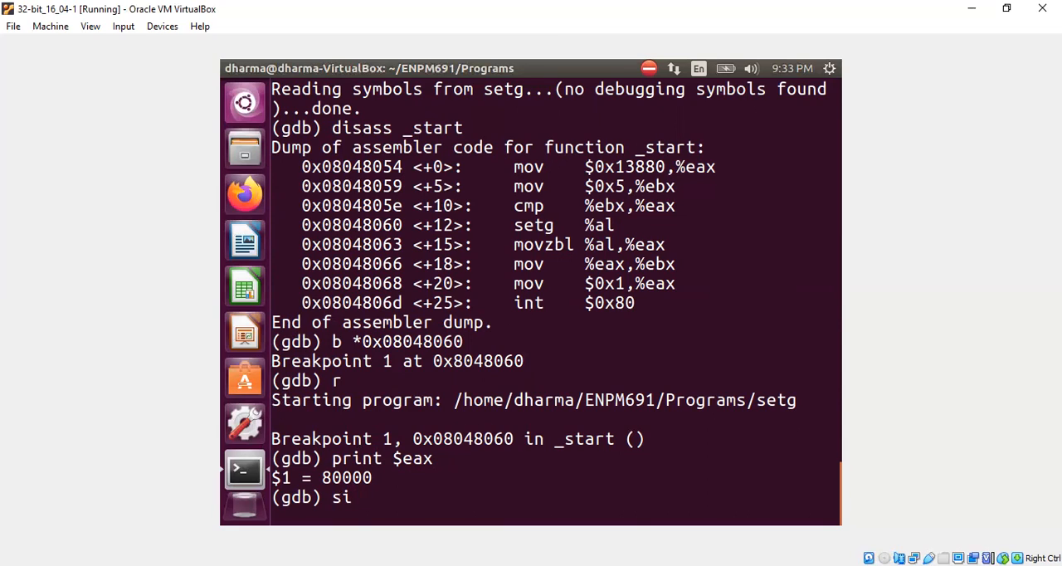
{"action": "key", "text": "Return"}
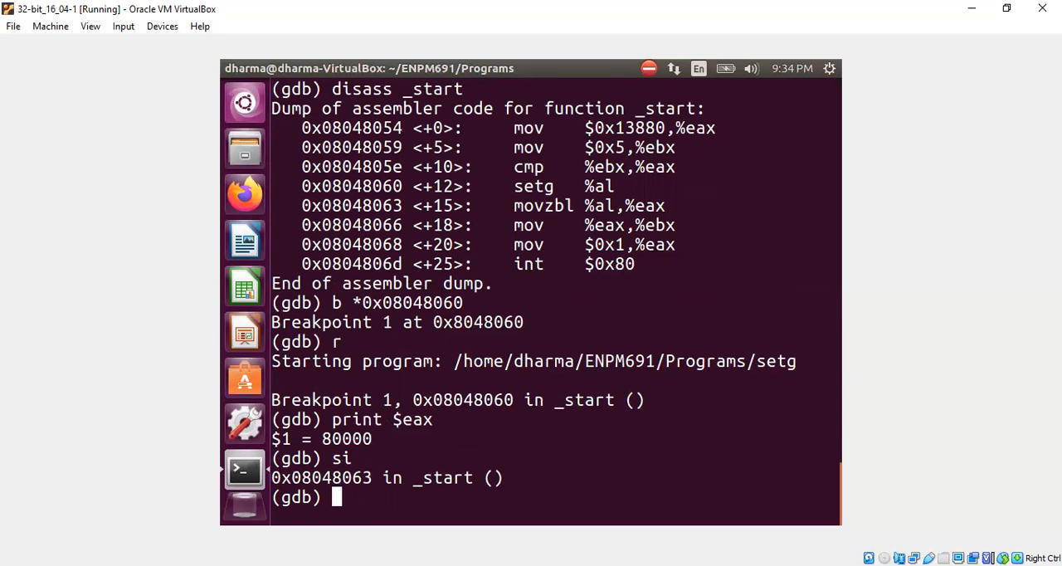
{"action": "type", "text": "print $eax"}
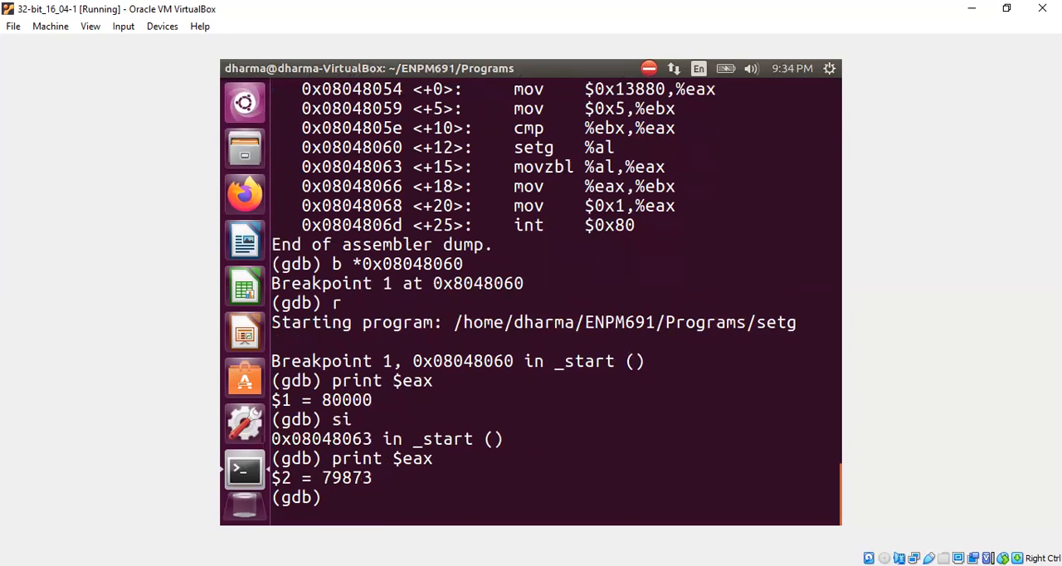
{"action": "type", "text": "print"}
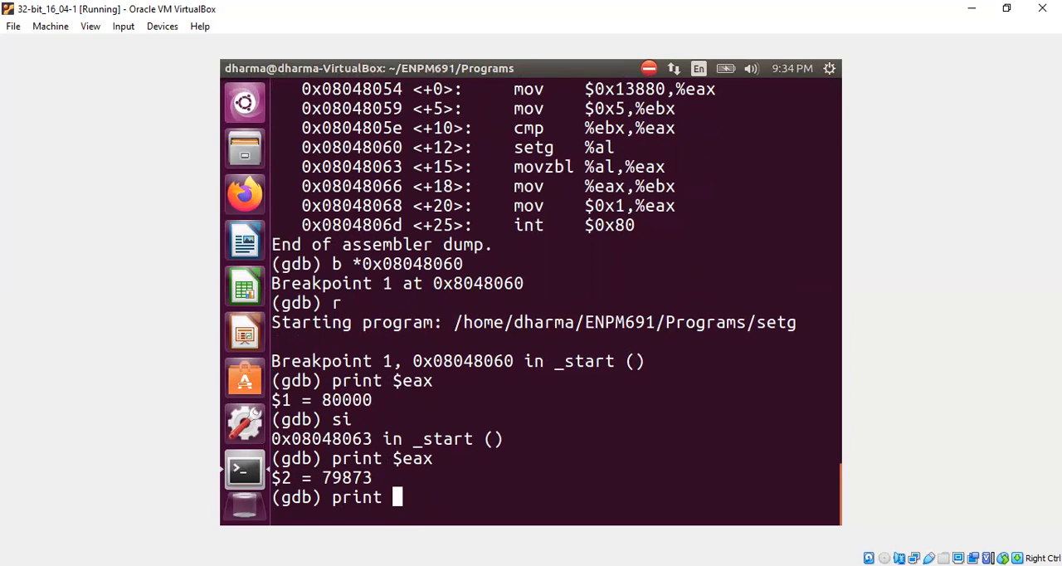
{"action": "type", "text": "$al"}
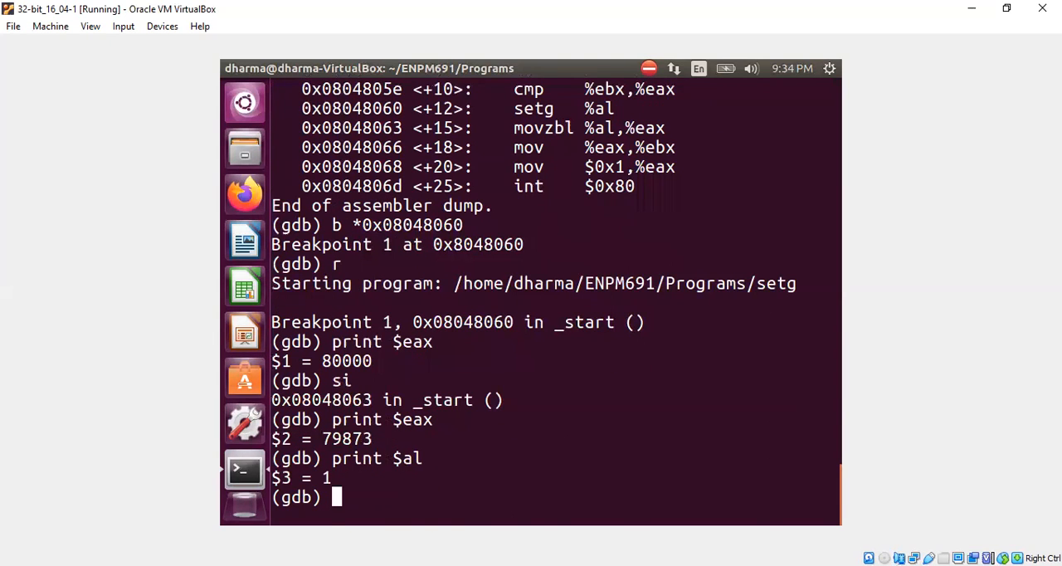
{"action": "type", "text": "si"}
{"action": "type", "text": "print"}
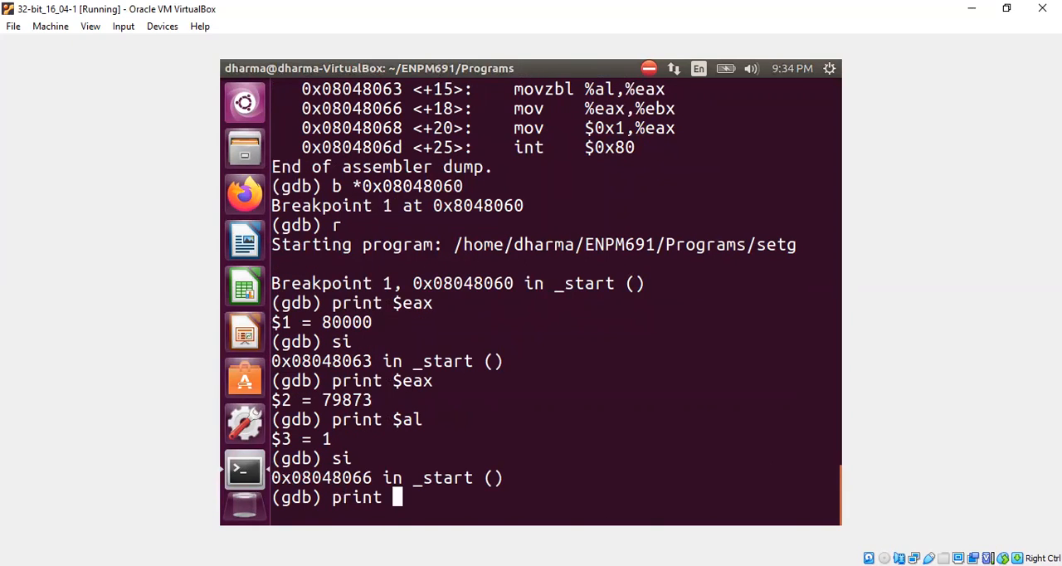
{"action": "type", "text": "$d"}
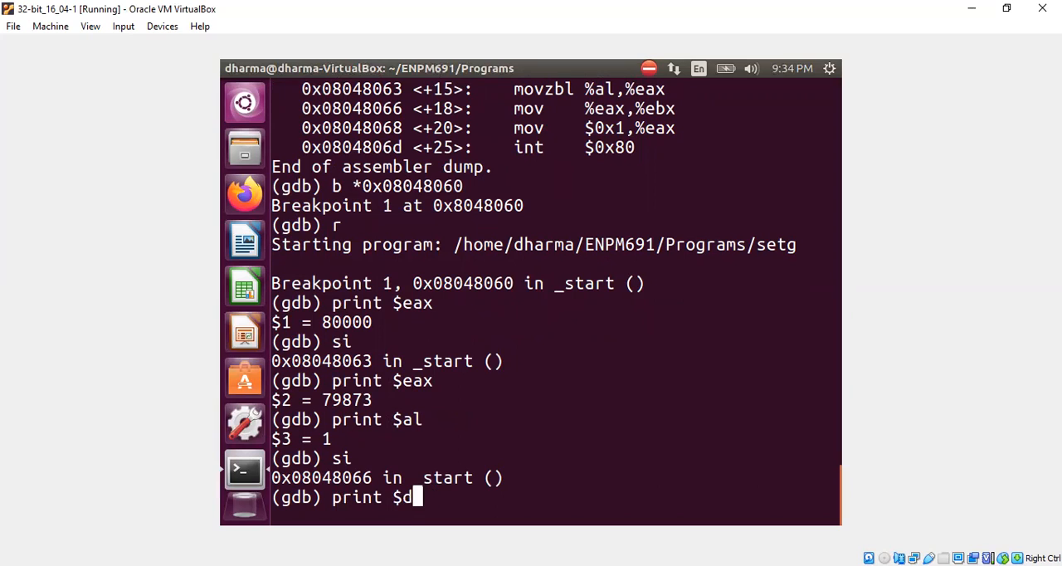
{"action": "type", "text": "eax"}
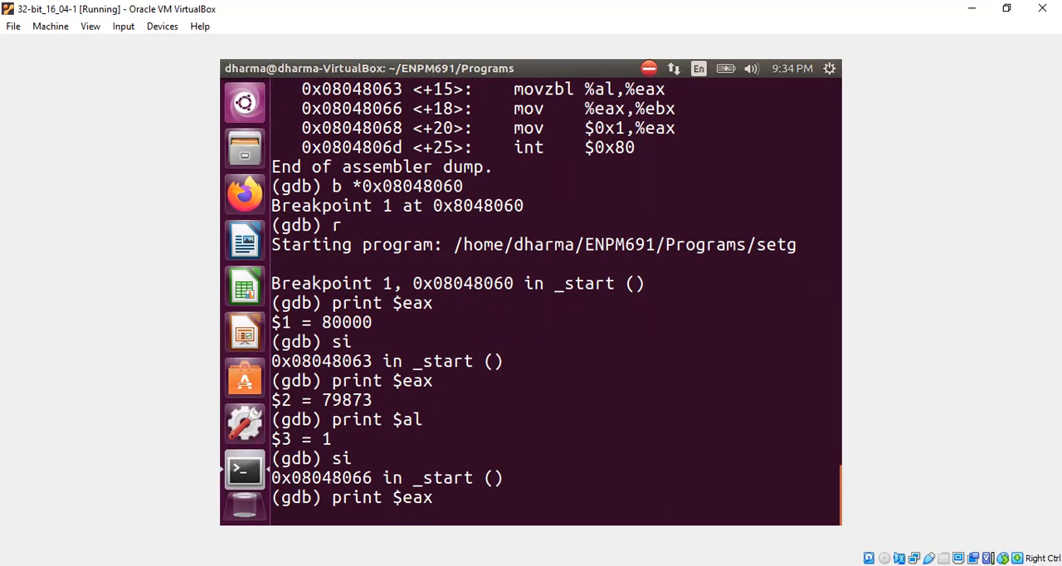